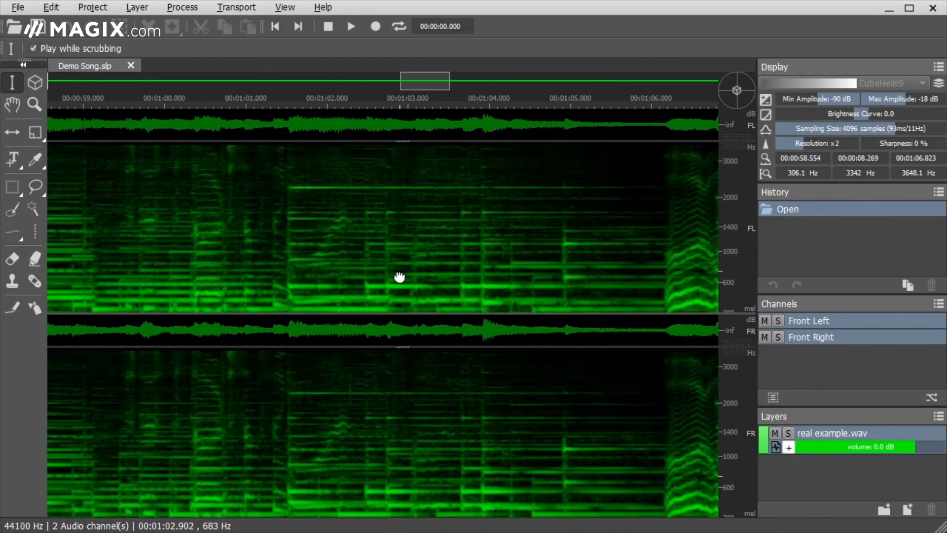
# Step: Make a harmonics selection on the Demo Song spectrogram and show the frequency selection flyout
pyautogui.click(176, 65)
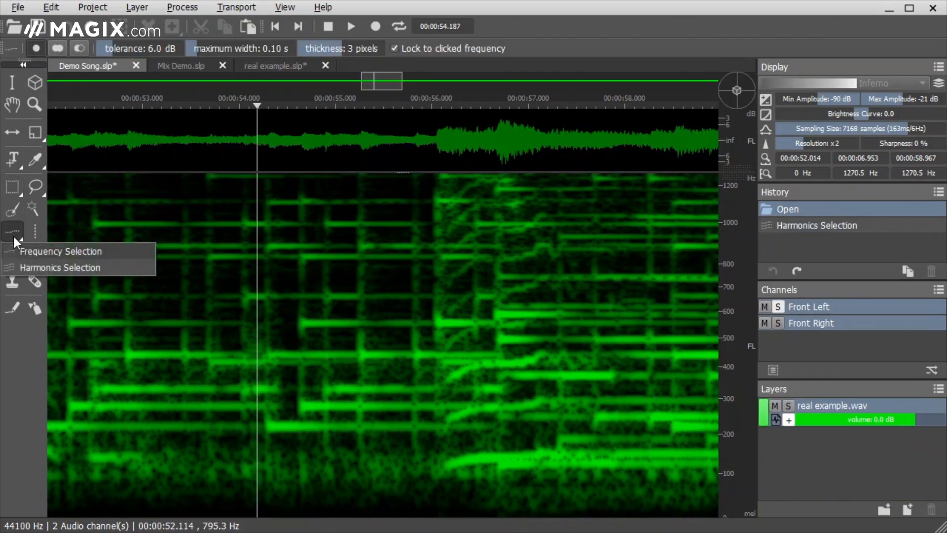
# Step: In real example.slp with the Inferno colormap, erase, lasso-select, scale and deselect parts of the voice
pyautogui.click(60, 267)
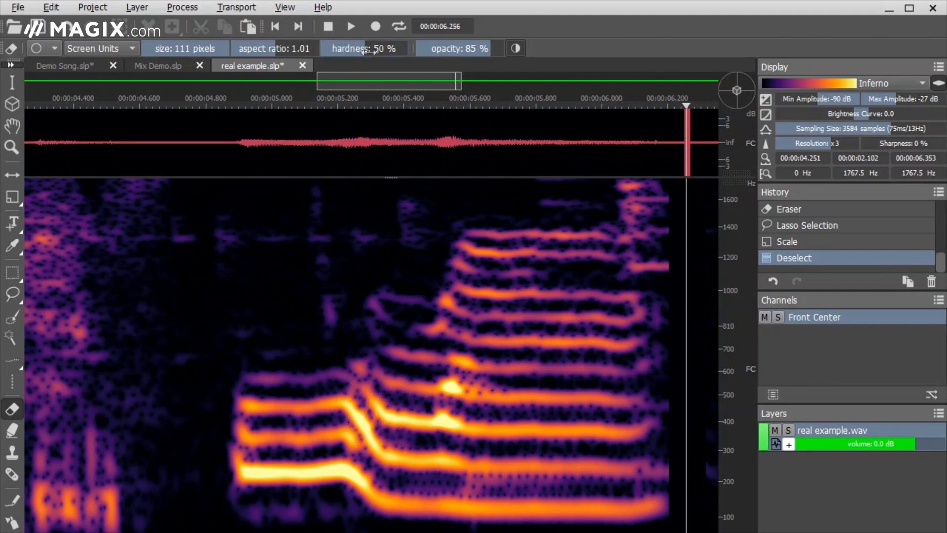
# Step: Show the Demo Song in Viridis then CubeHelix9, at resolution x4 with -96 dB minimum amplitude
pyautogui.click(88, 65)
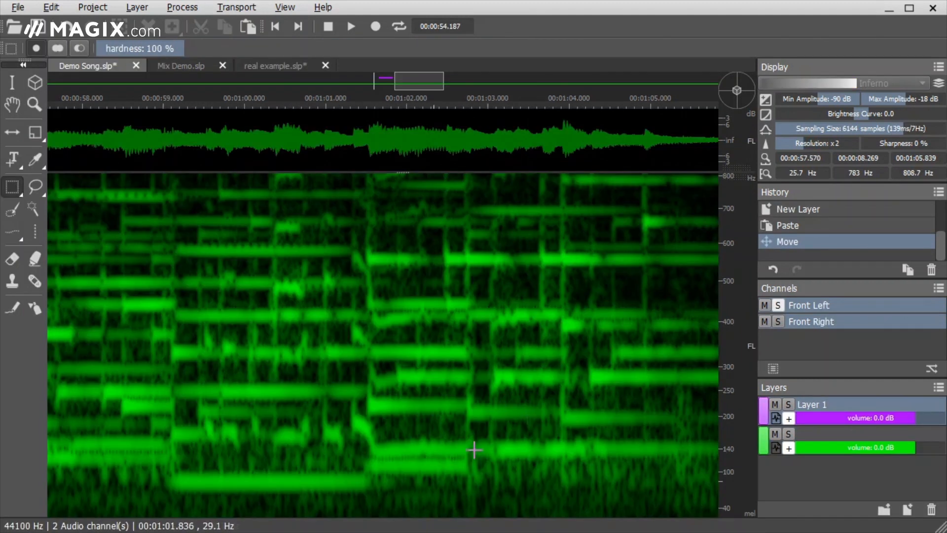
pyautogui.click(919, 82)
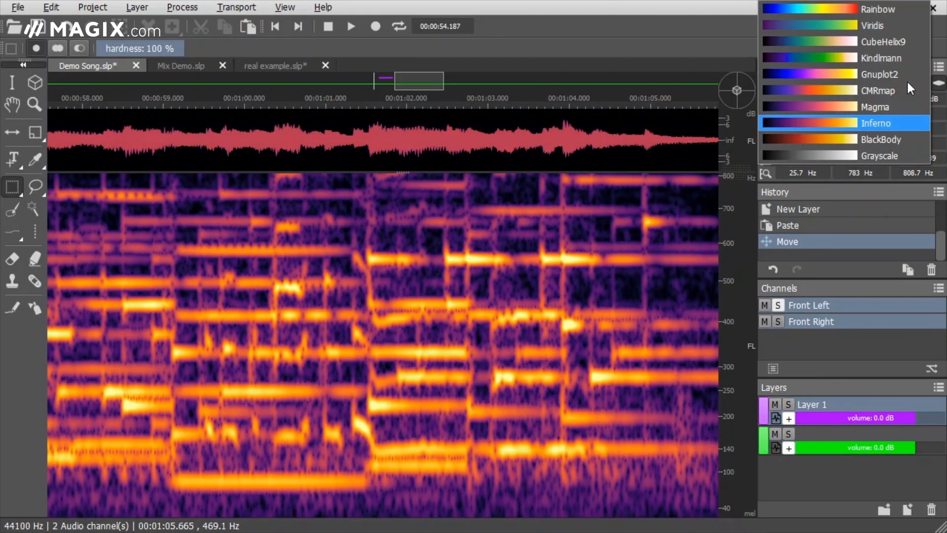
pyautogui.click(873, 26)
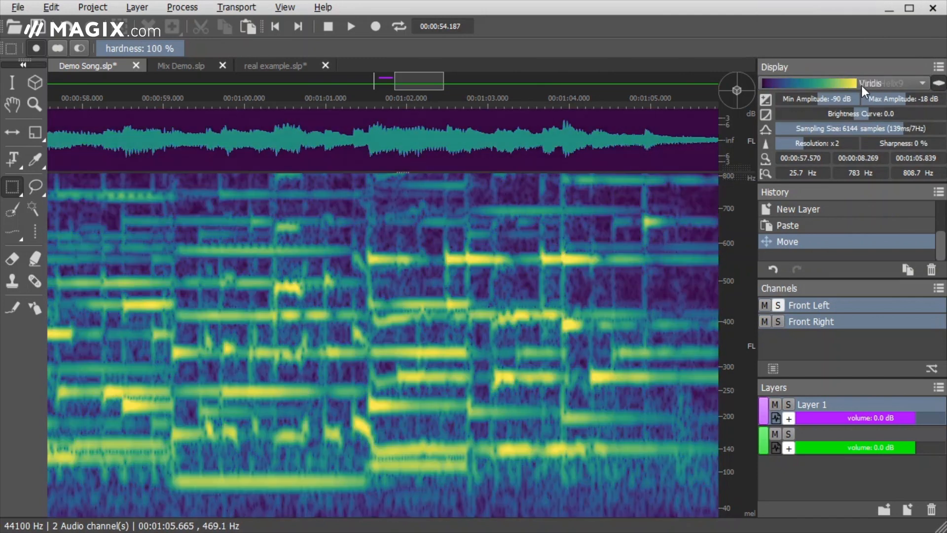
pyautogui.click(900, 82)
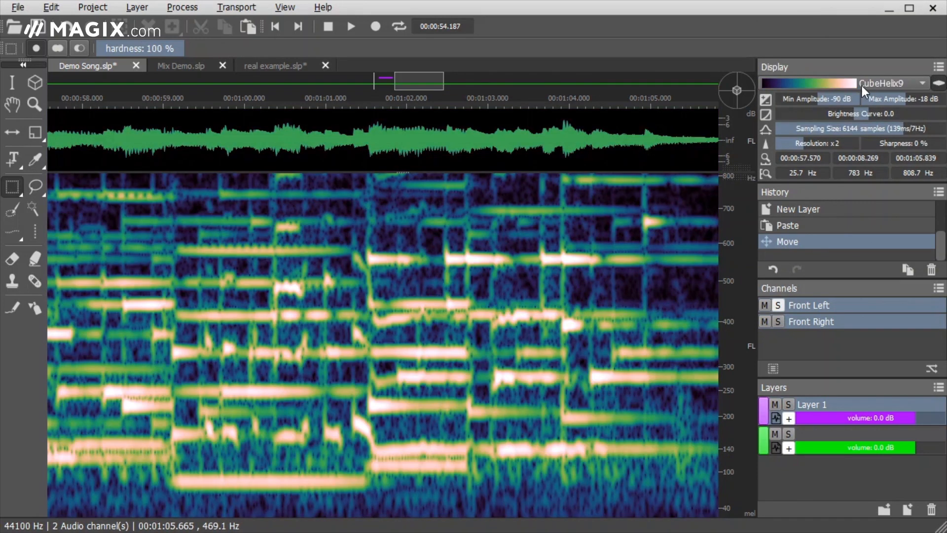
pyautogui.click(816, 98)
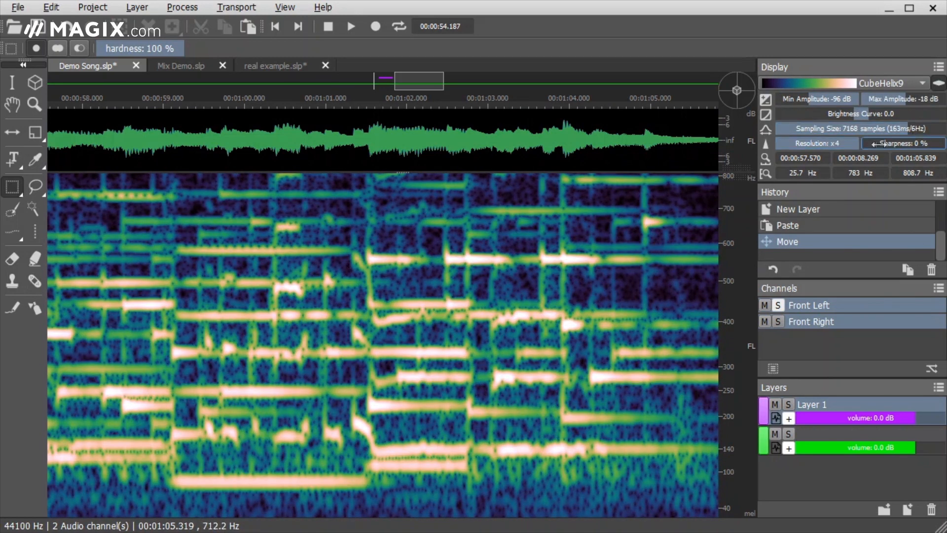
# Step: Delete a brushed upper-frequency area of the voice recording and heal it vertically
pyautogui.click(903, 143)
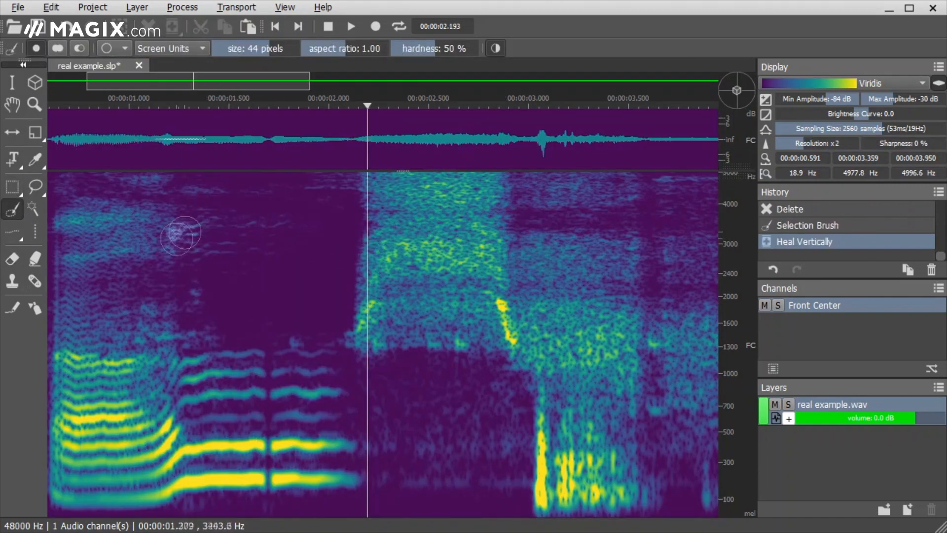
# Step: Fill the harmonic gaps near 1.75 s with three Frequency Repair passes
pyautogui.click(35, 281)
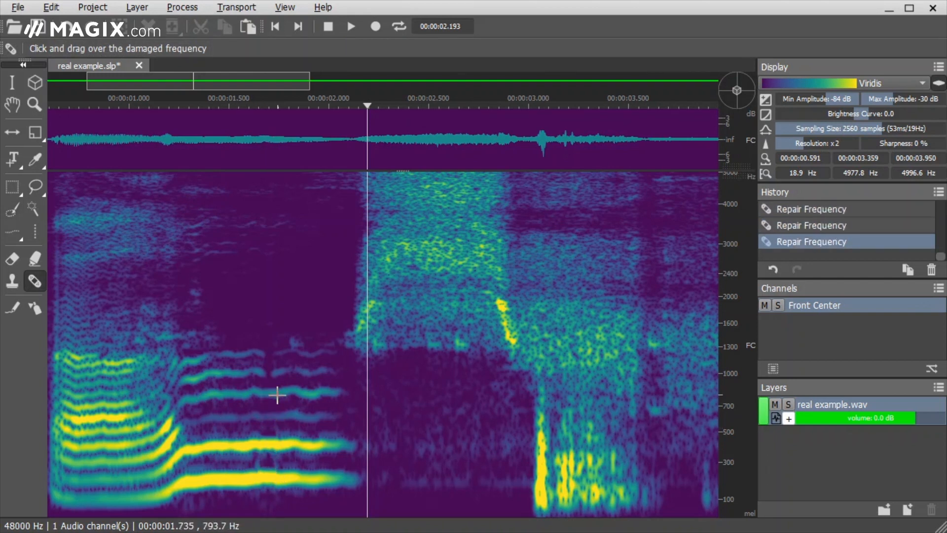
pyautogui.moveTo(315, 350)
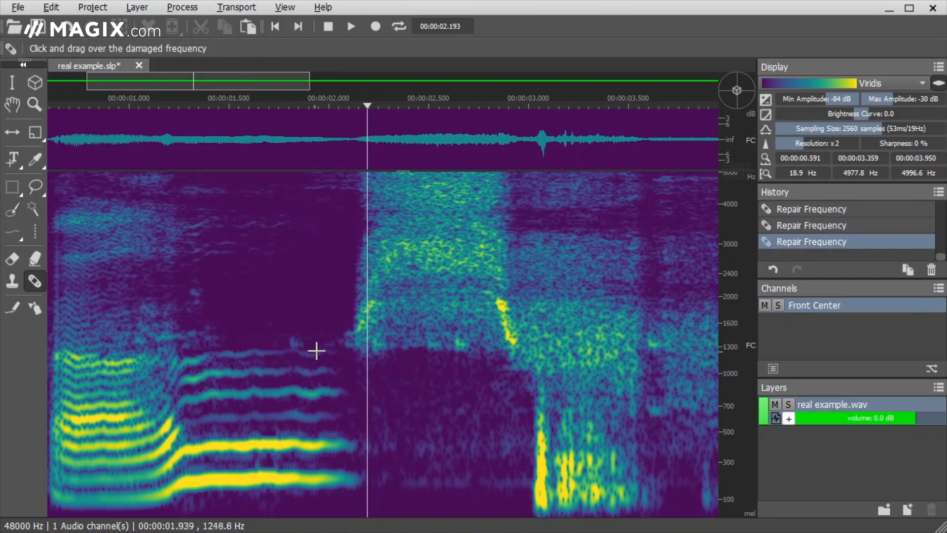